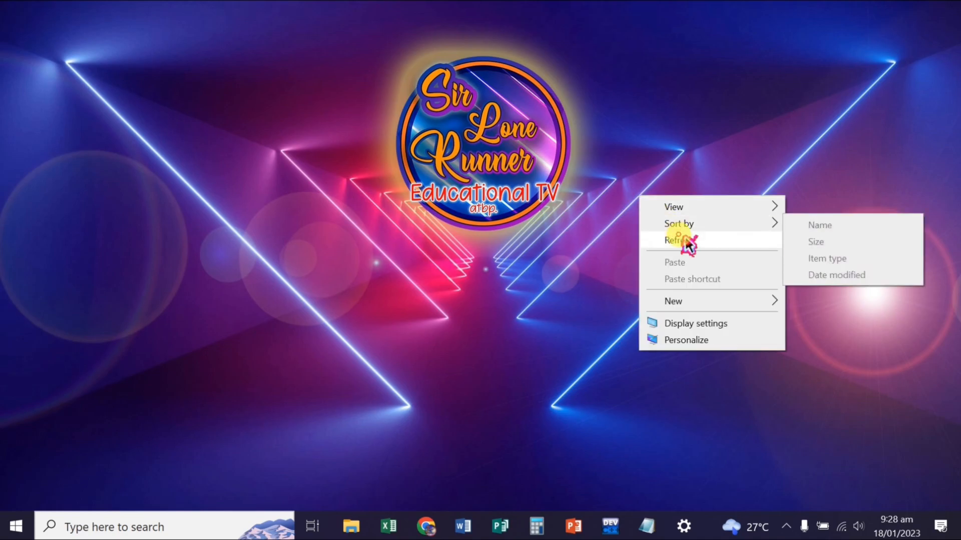
# Bring up Dev-C++ with a new empty untitled source file ready for typing.
pyautogui.click(677, 240)
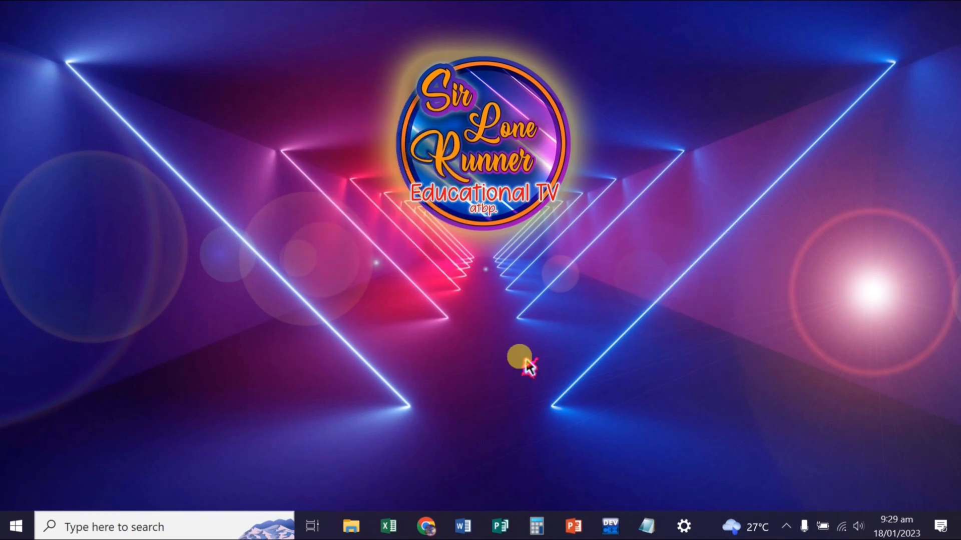
pyautogui.click(608, 526)
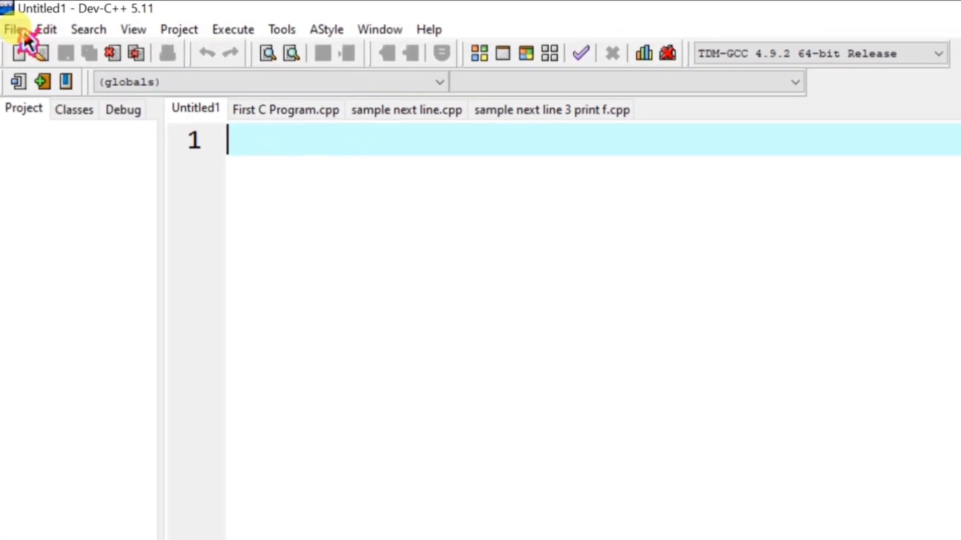
pyautogui.click(12, 29)
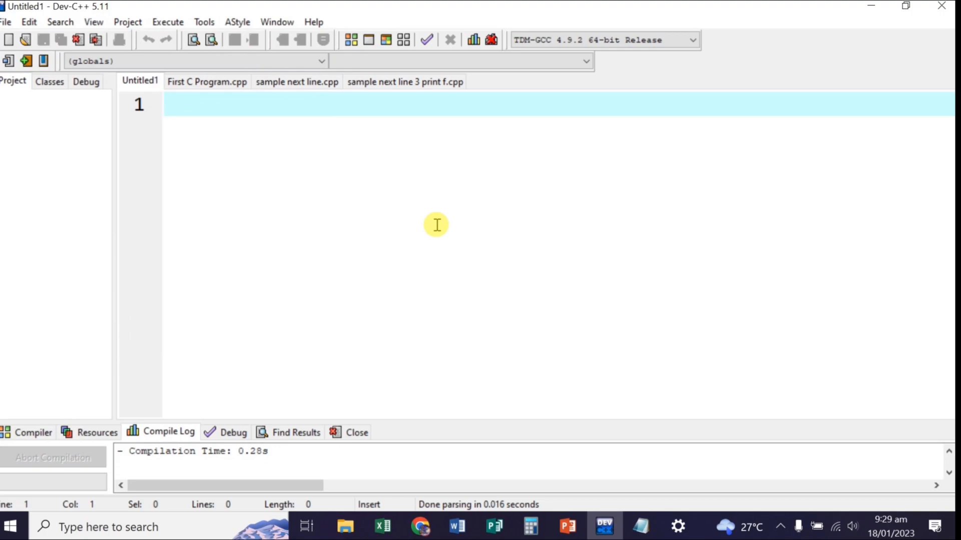
pyautogui.click(164, 104)
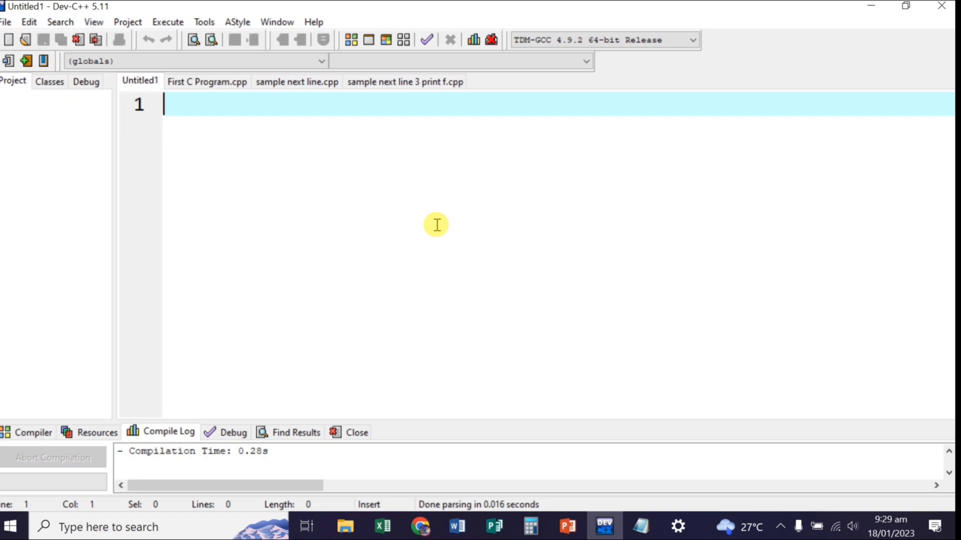
# Write the #include <stdio.h> directive on the first line.
pyautogui.write('#')
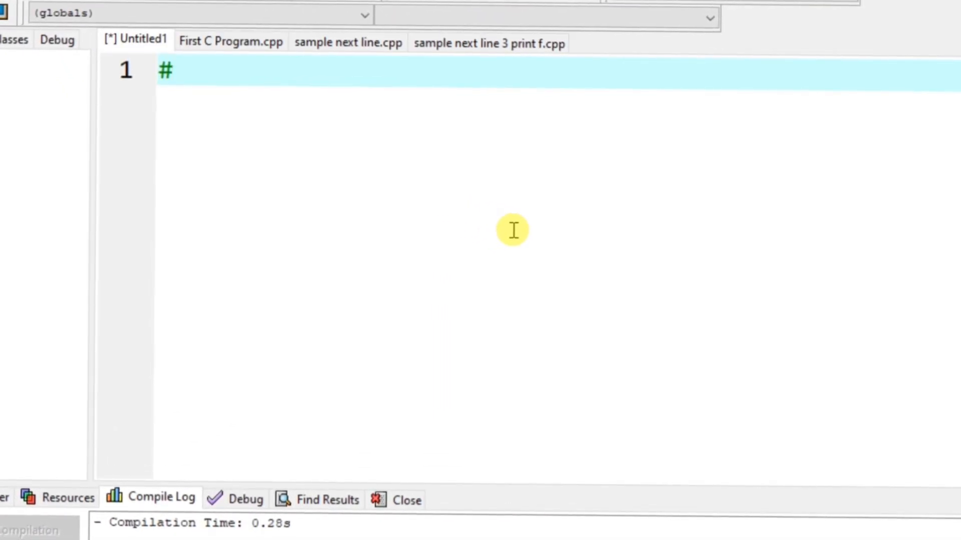
pyautogui.write('INLC')
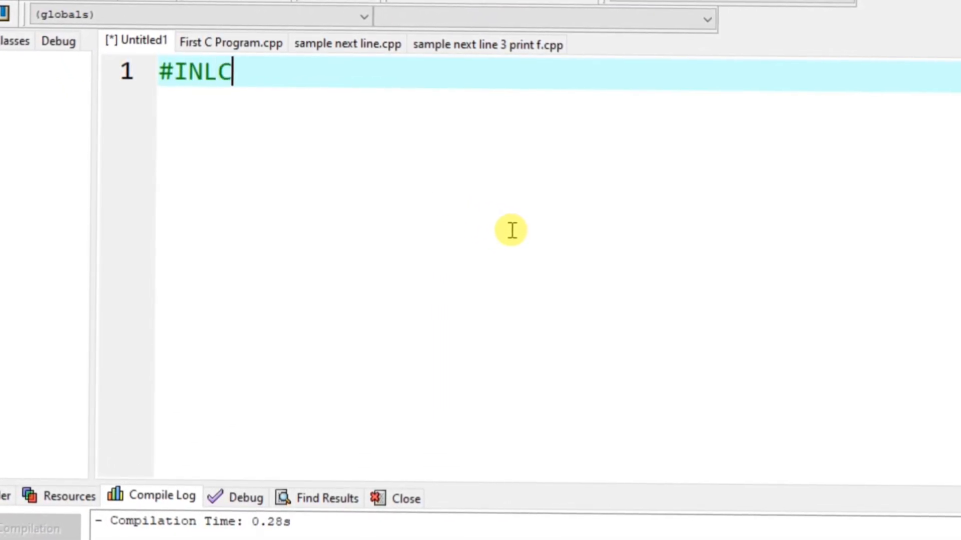
pyautogui.write('include')
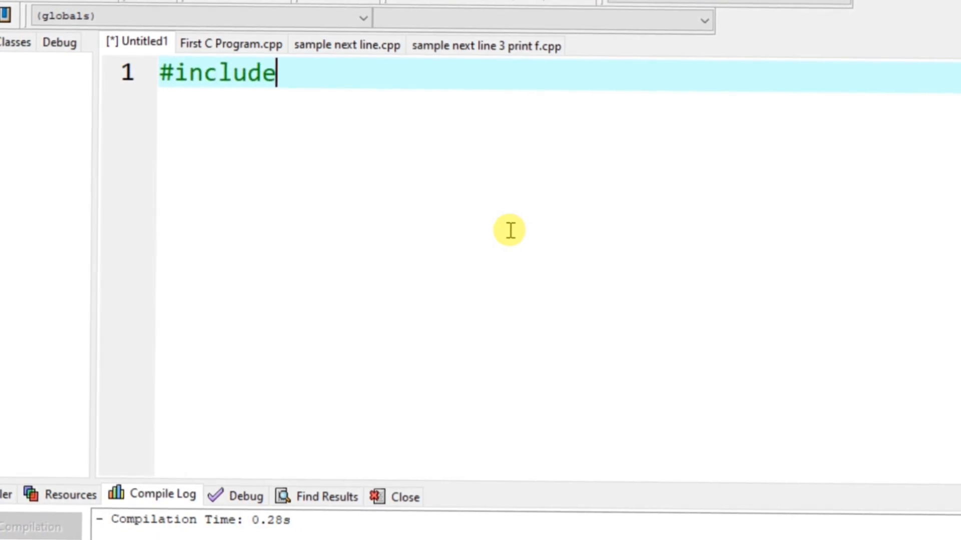
pyautogui.write('<>')
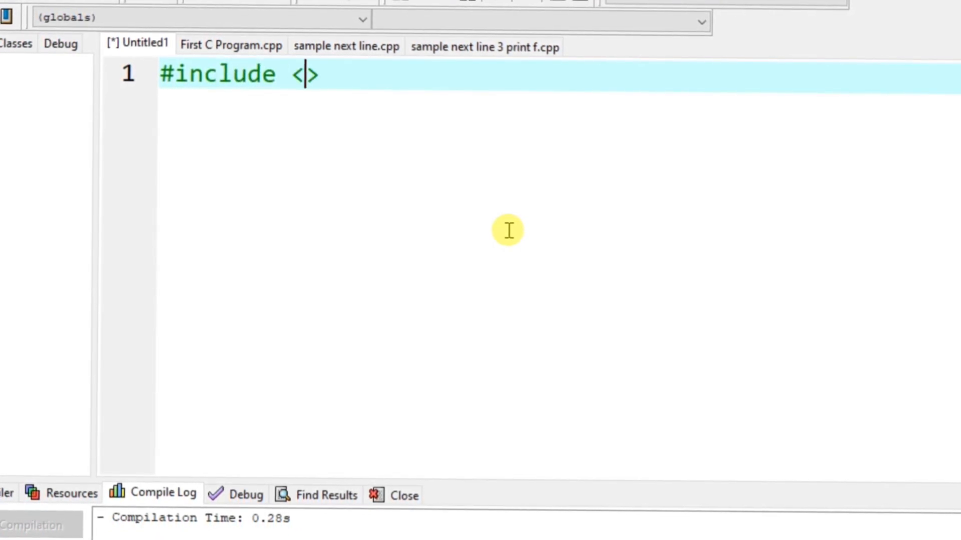
pyautogui.write('stdi')
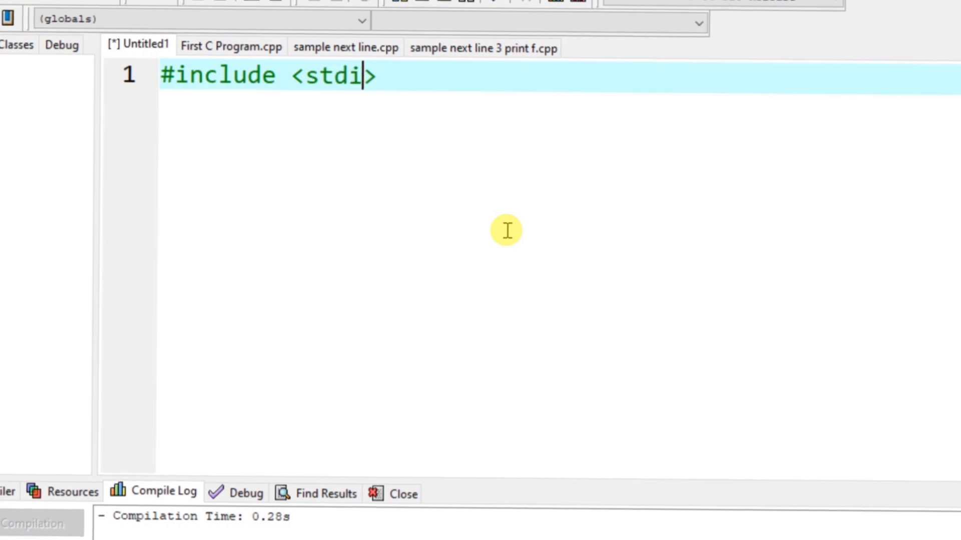
pyautogui.write('o.h')
pyautogui.write('int')
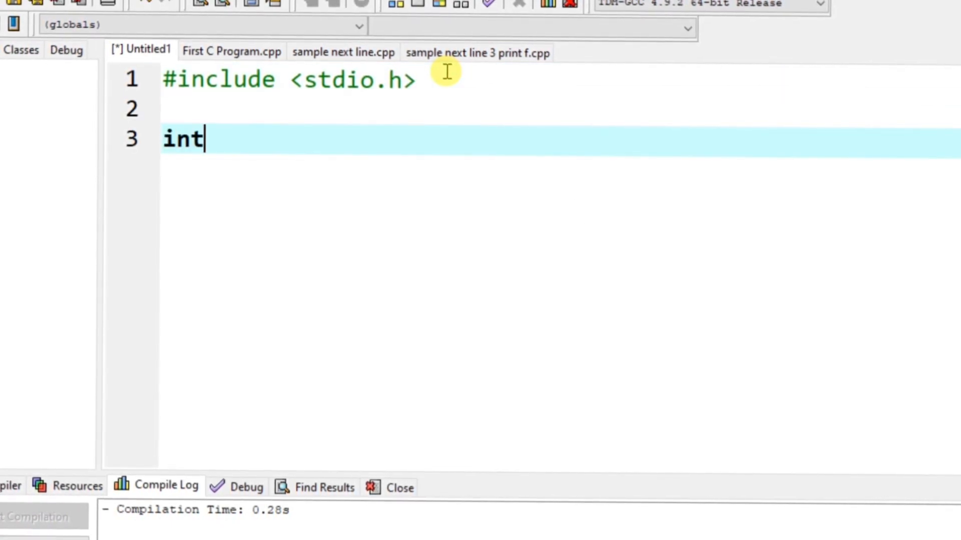
# Declare int main () with an opening brace and a blank body line.
pyautogui.write('main')
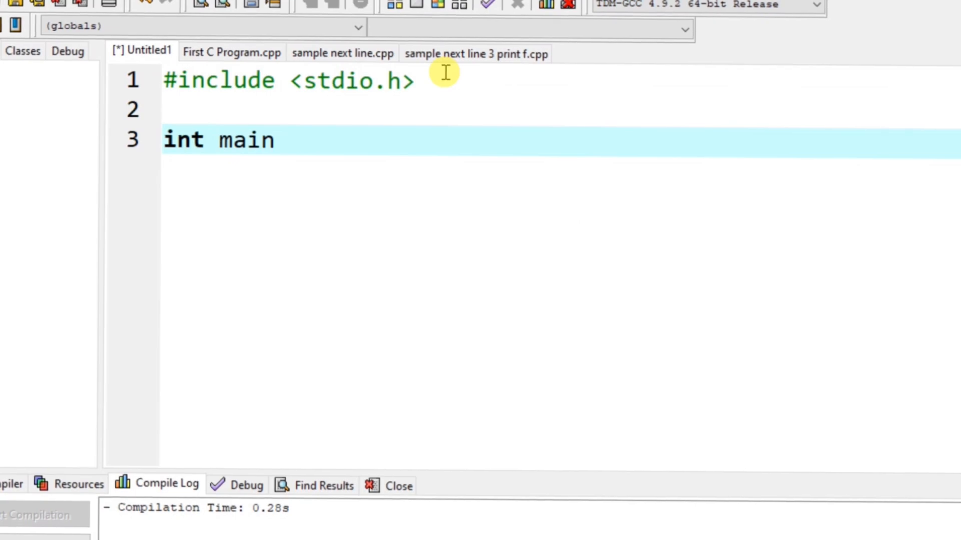
pyautogui.write('()')
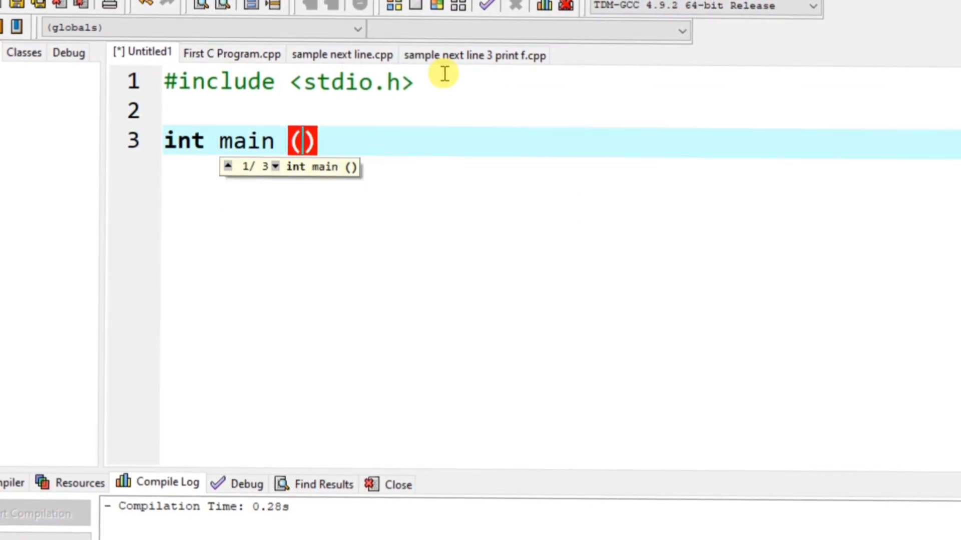
pyautogui.press('Enter')
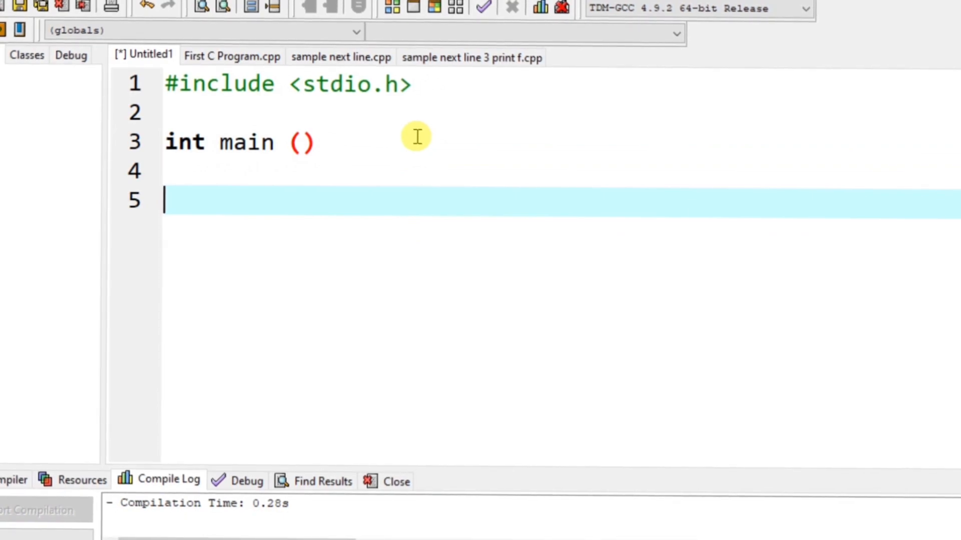
pyautogui.write('{')
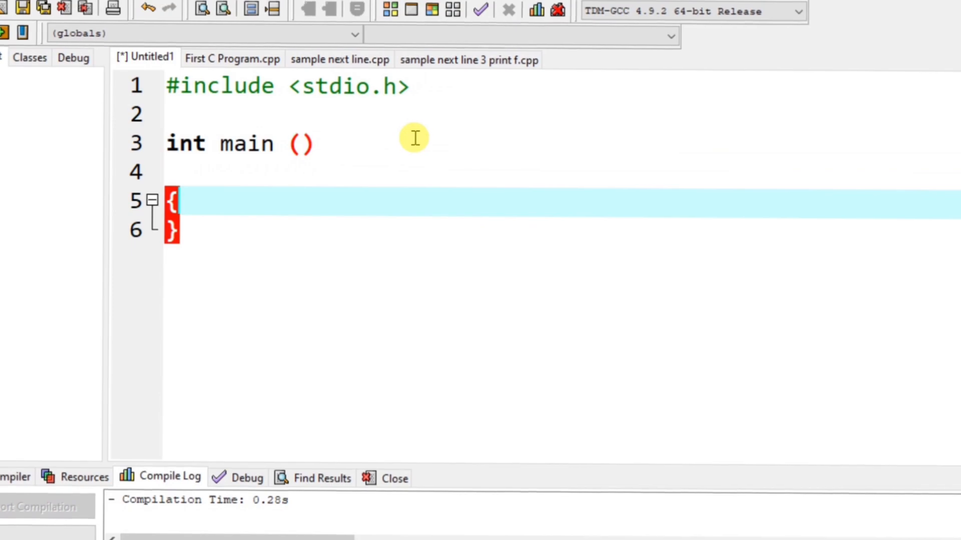
pyautogui.press('Enter')
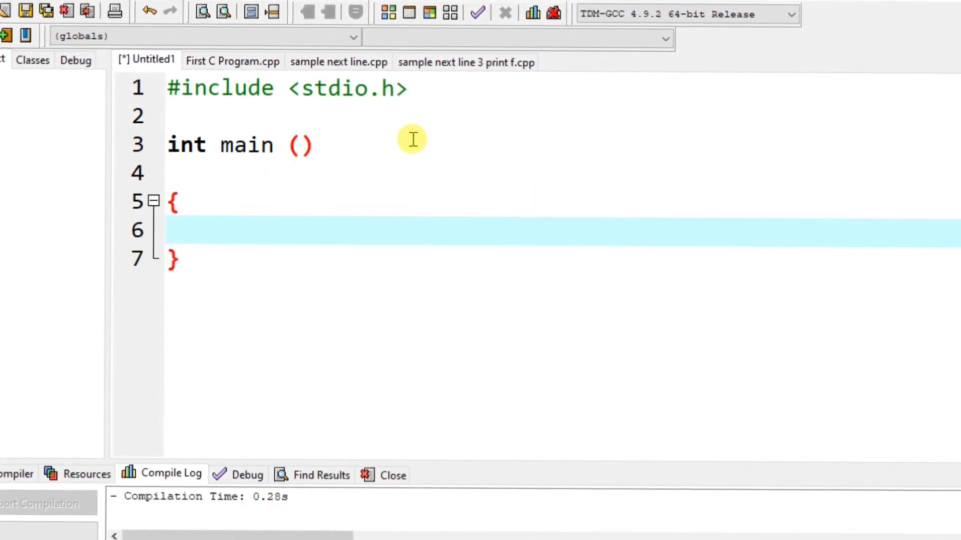
pyautogui.write('prin')
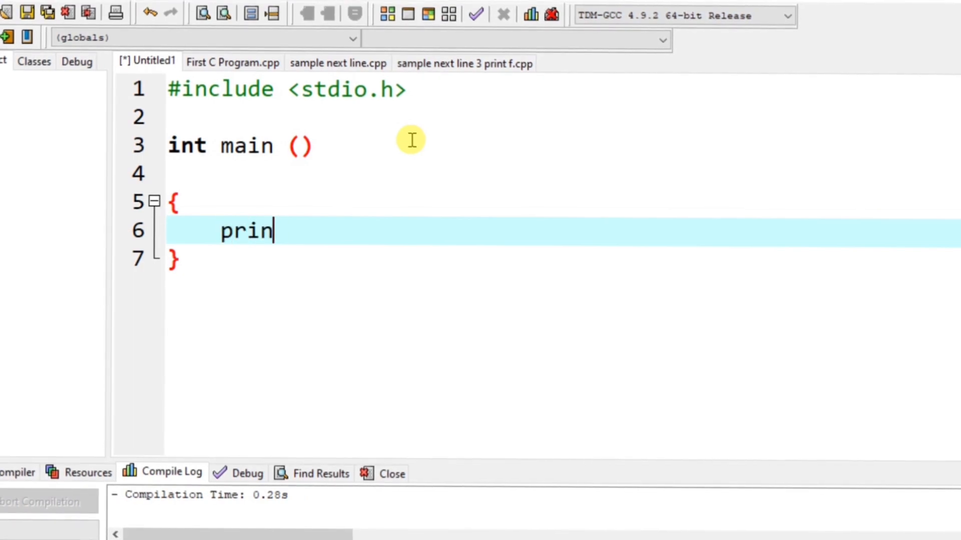
pyautogui.write('f')
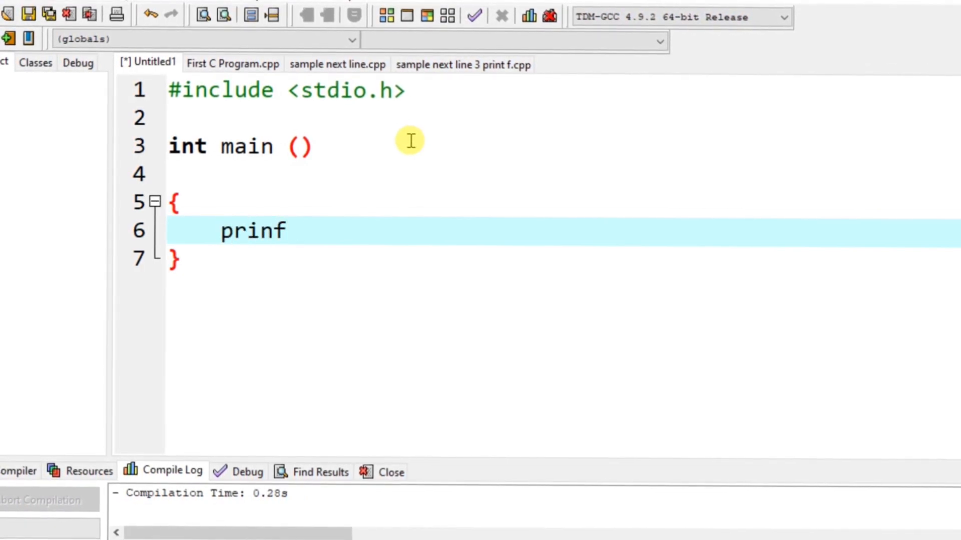
pyautogui.write('f')
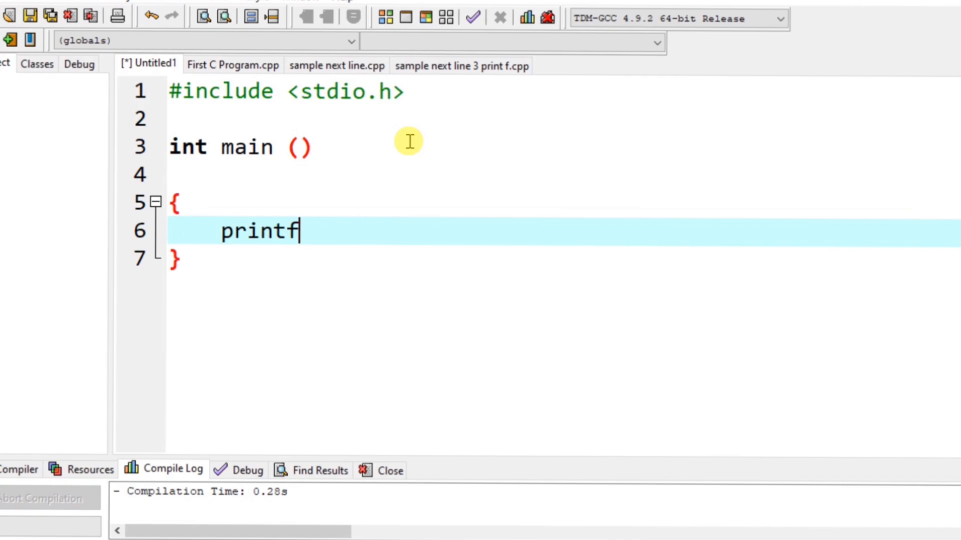
pyautogui.write('()')
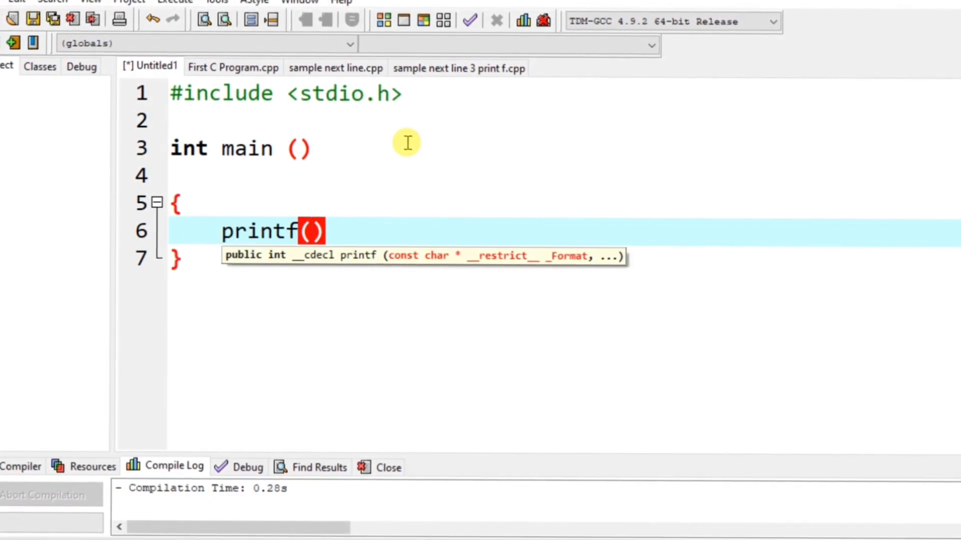
pyautogui.write('""')
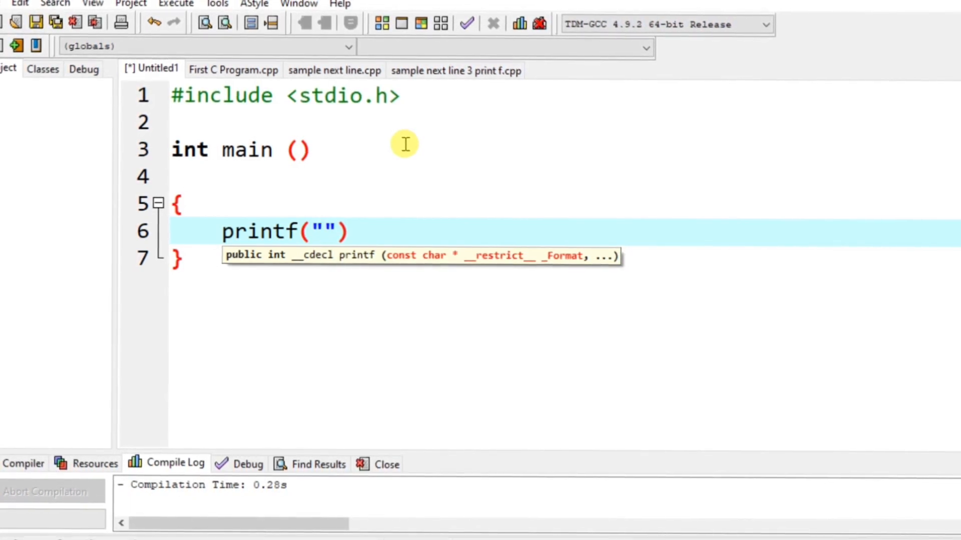
pyautogui.write('BABALCON')
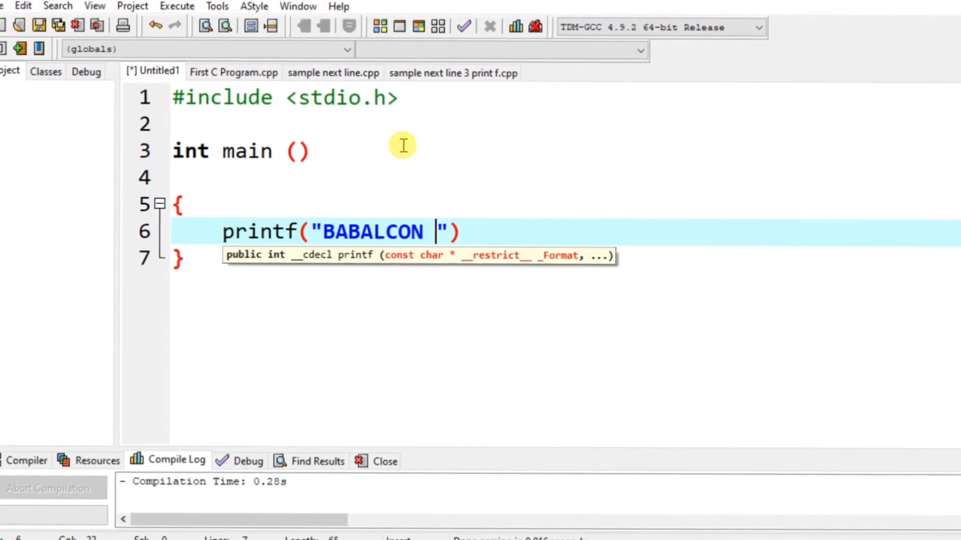
pyautogui.write('LIONEL C')
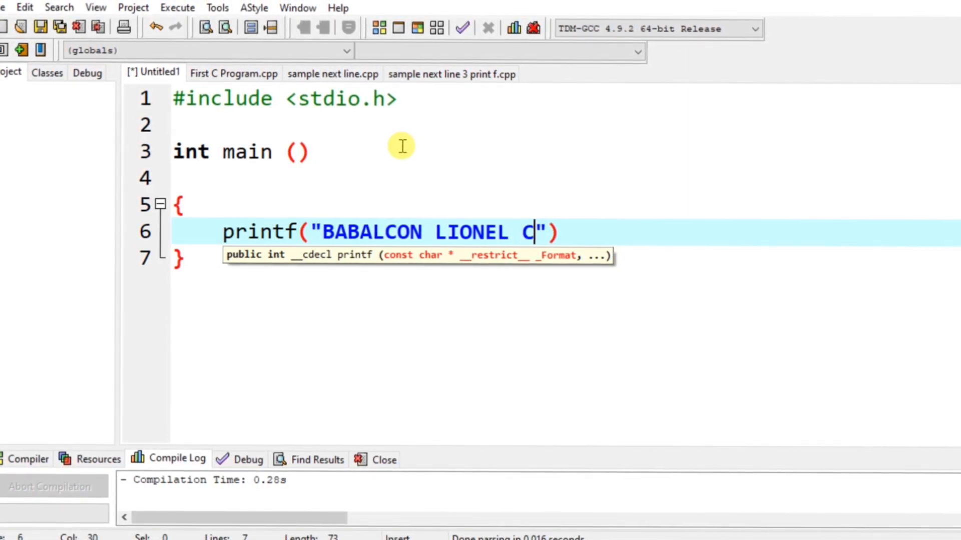
pyautogui.write('ASTILLO')
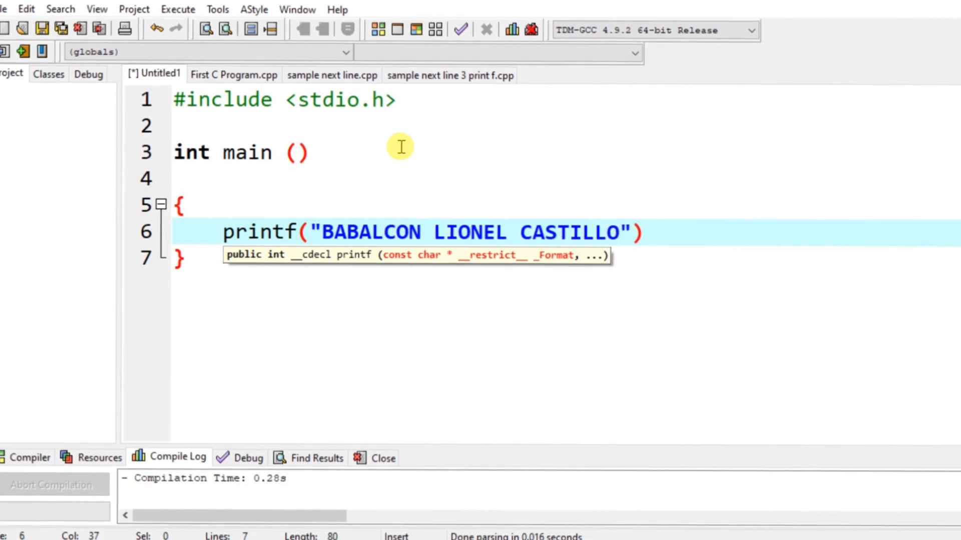
pyautogui.write('\\n')
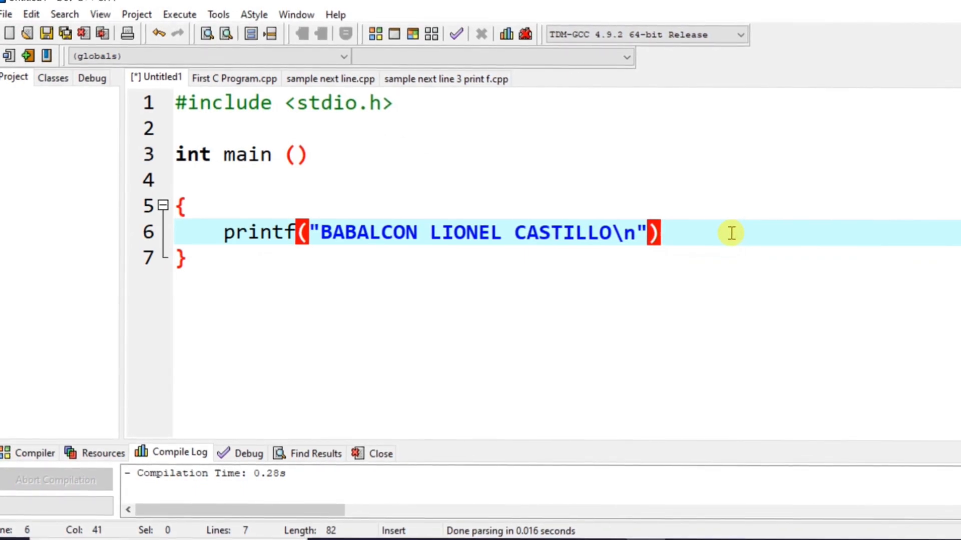
# Remove the stray letter and add return 0; on line 8.
pyautogui.write('r')
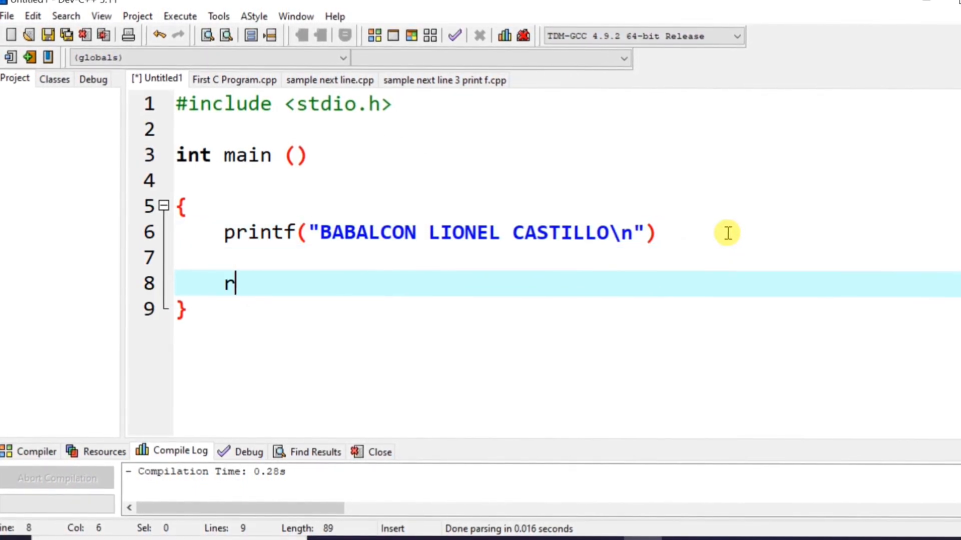
pyautogui.press('Backspace')
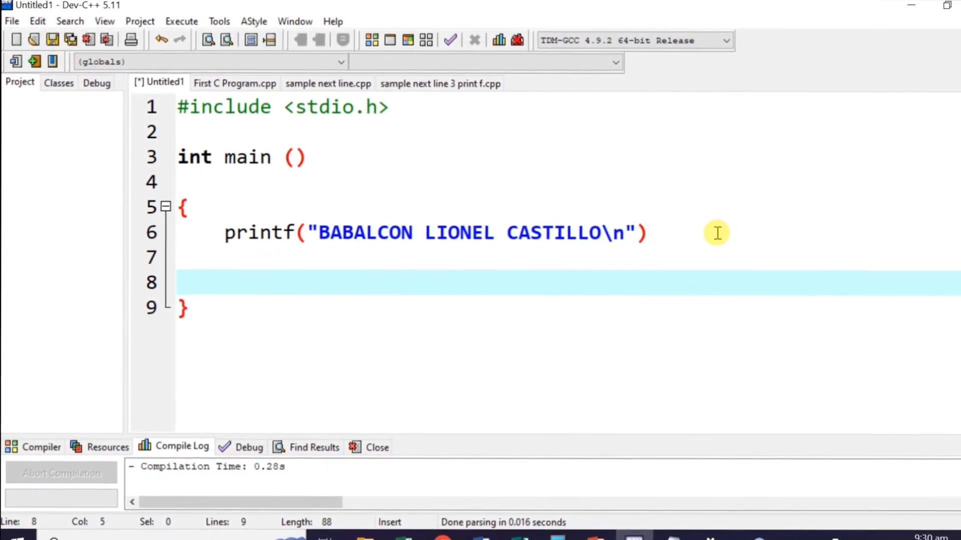
pyautogui.write('re')
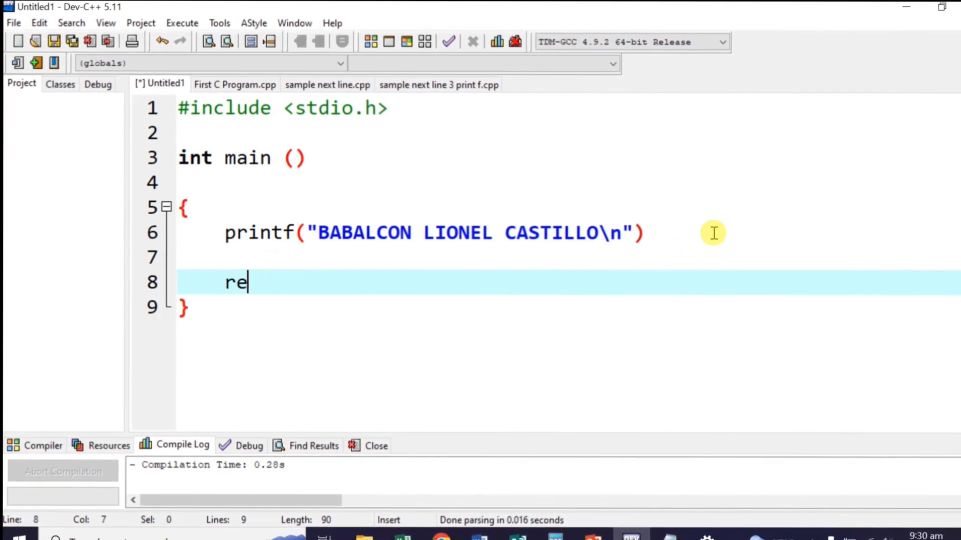
pyautogui.write('turn')
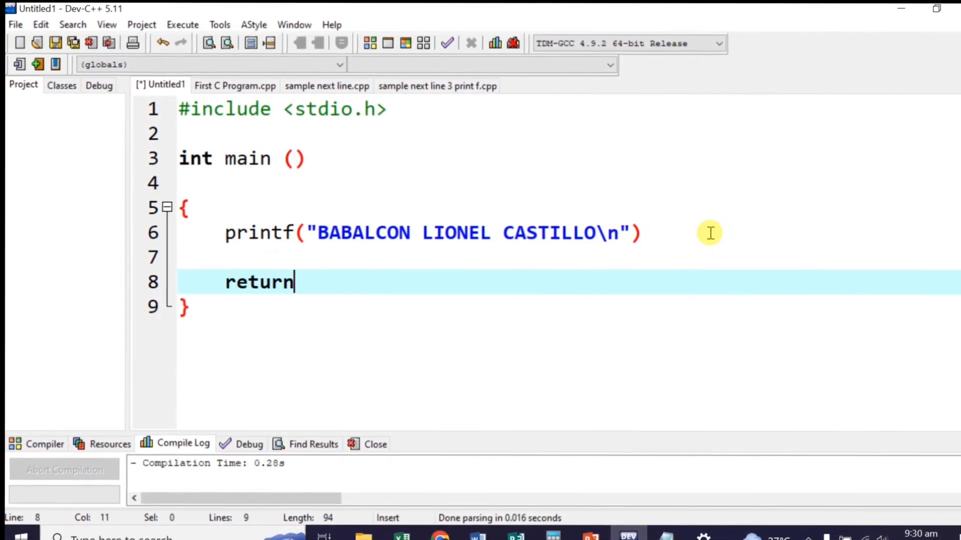
pyautogui.write('0;')
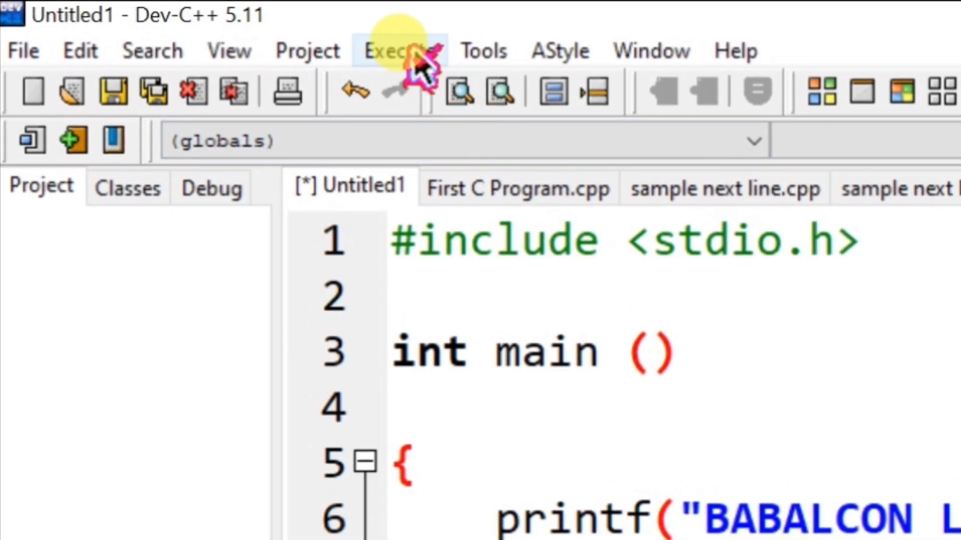
# Compile and run, saving the program as MAIN.cpp.
pyautogui.click(399, 50)
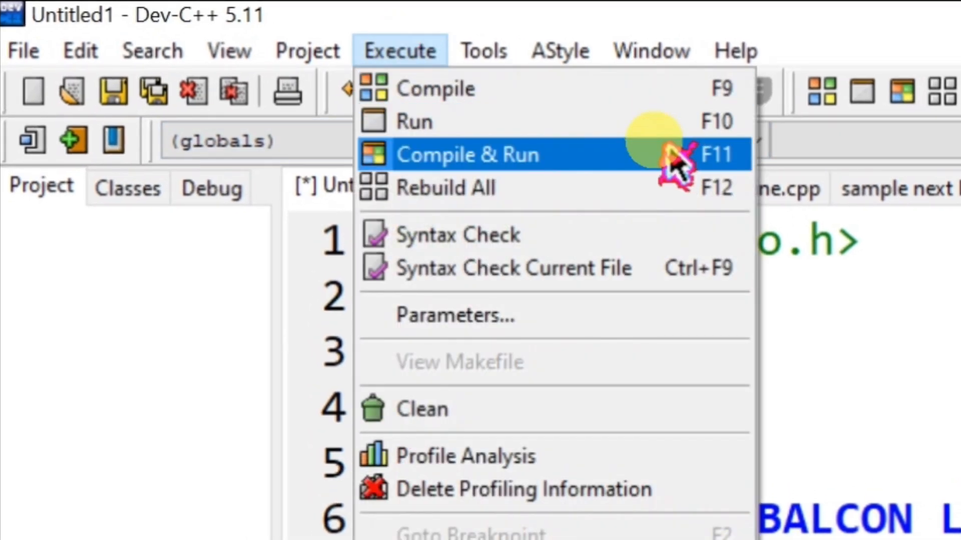
pyautogui.moveTo(456, 92)
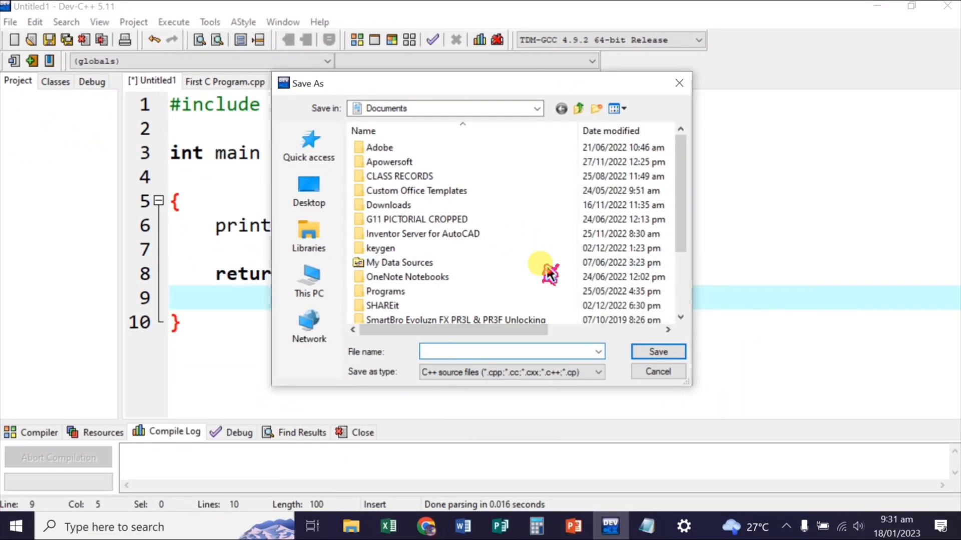
pyautogui.write('MAIN')
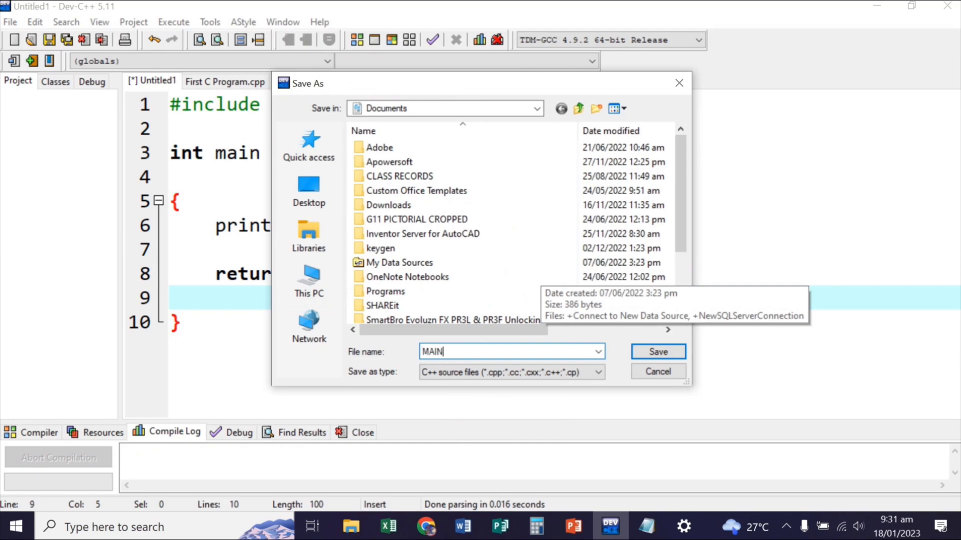
pyautogui.click(657, 352)
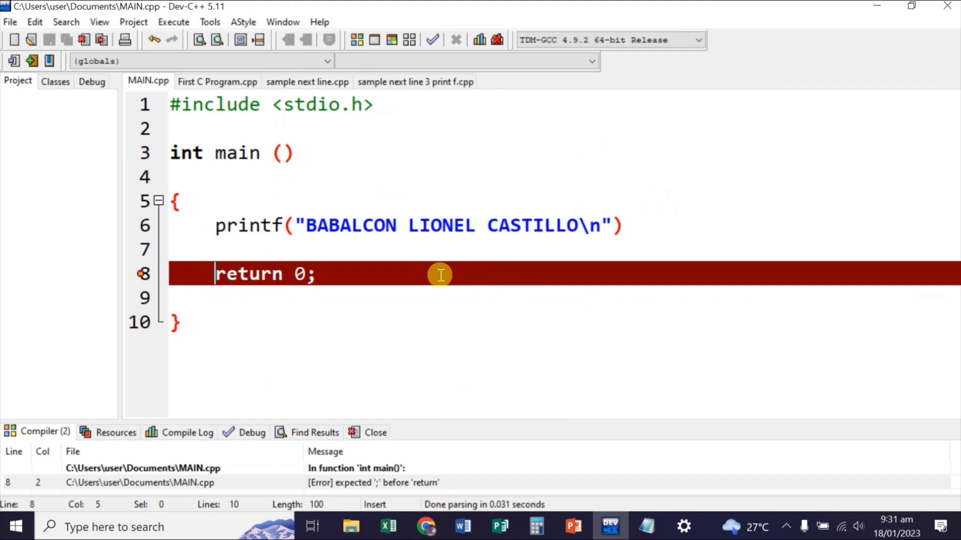
pyautogui.moveTo(440, 271)
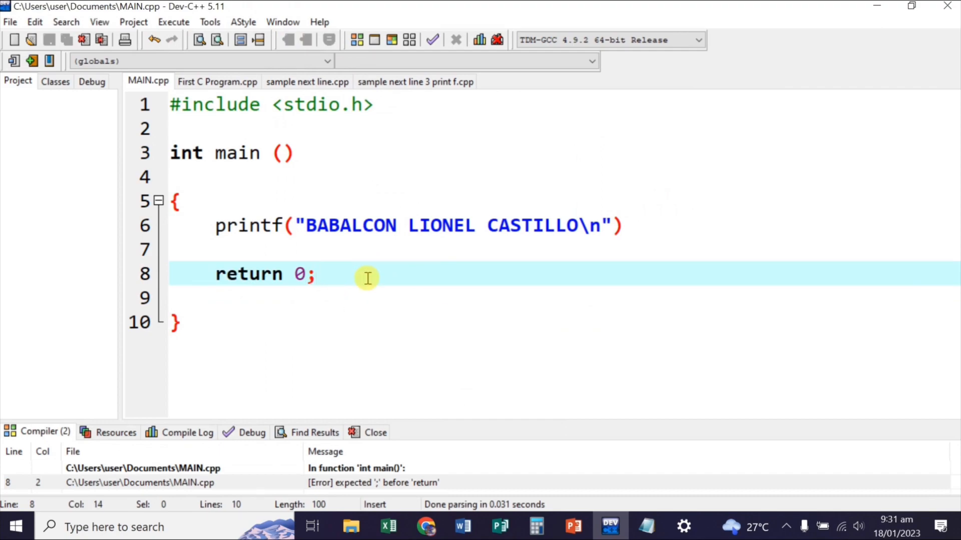
# Jump to the error line and add the missing semicolon after printf.
pyautogui.click(218, 226)
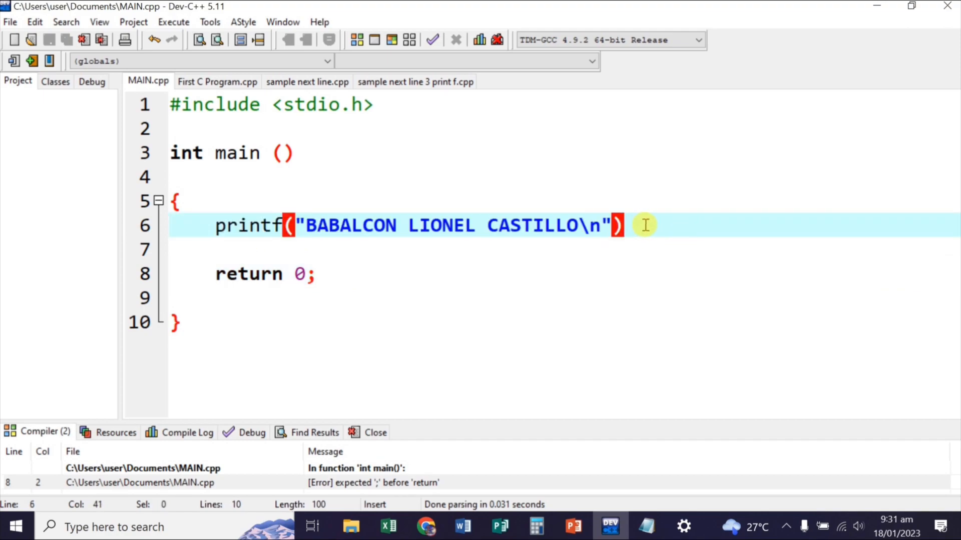
pyautogui.moveTo(679, 230)
pyautogui.write(';')
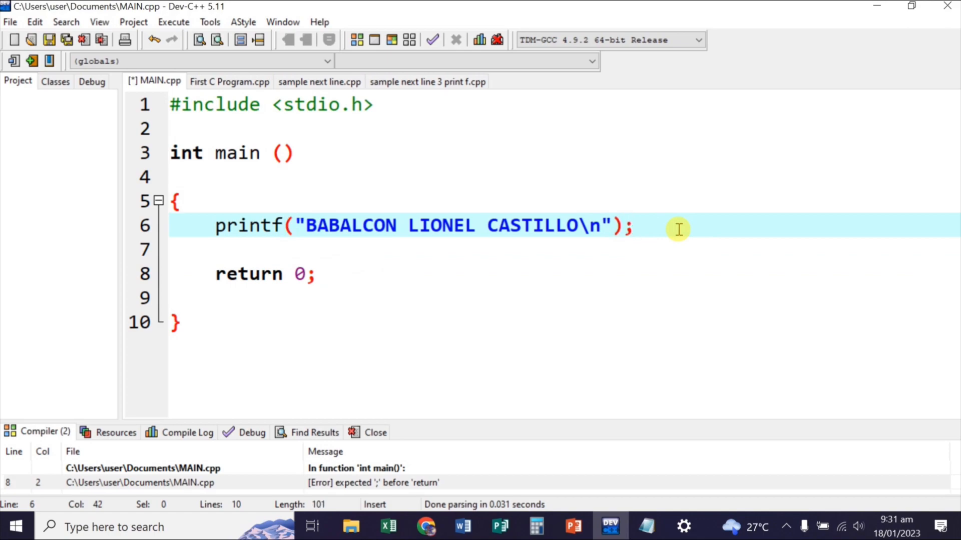
pyautogui.click(631, 226)
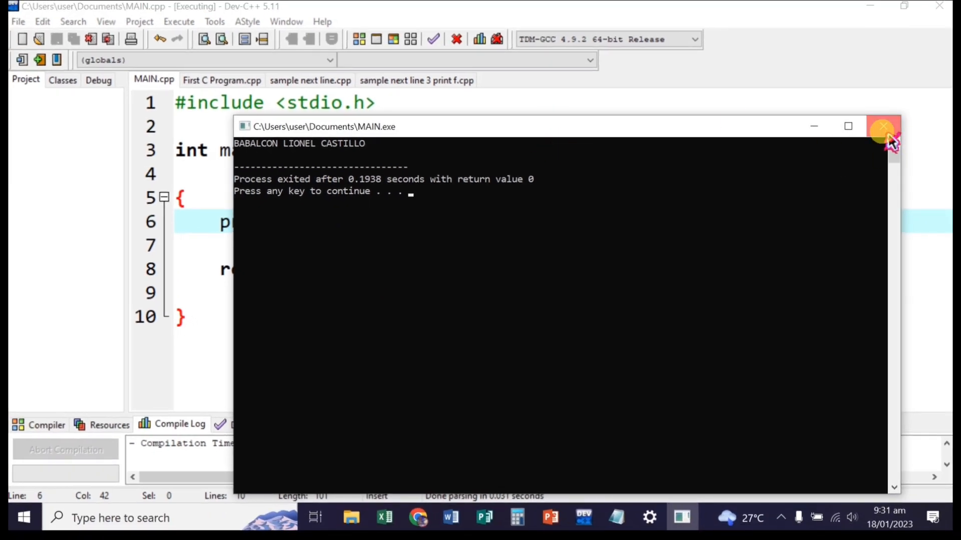
pyautogui.click(883, 126)
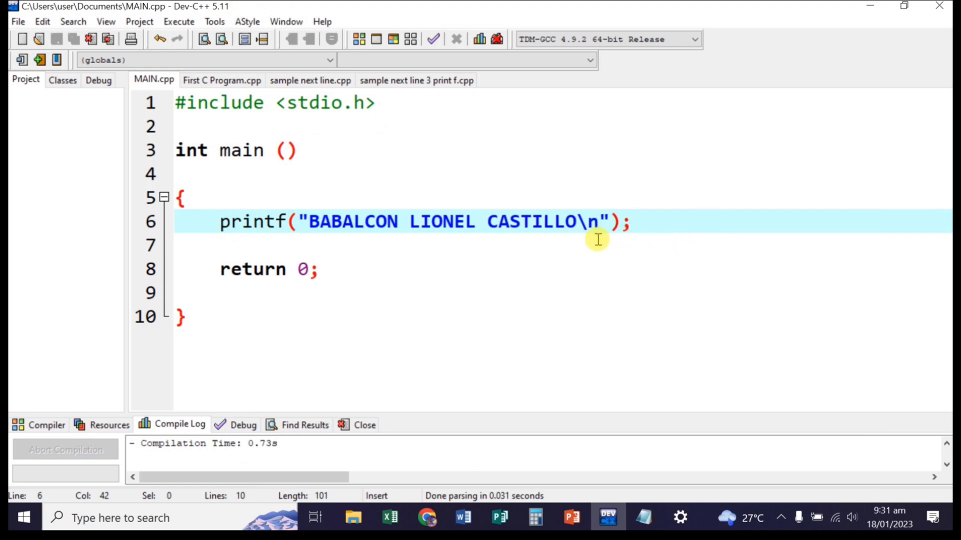
pyautogui.moveTo(599, 241)
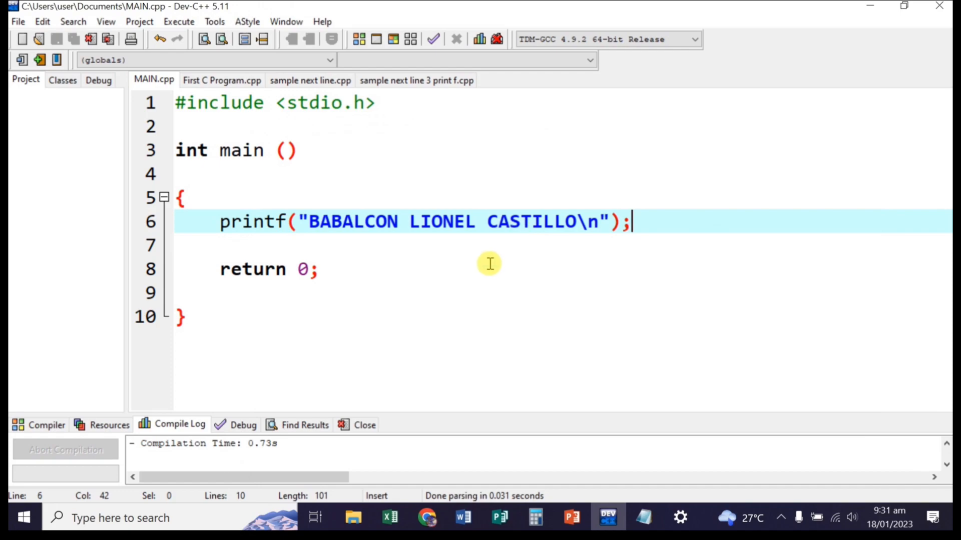
# Delete a character before LIONEL, then bring the Word escape-sequence module forward.
pyautogui.click(410, 222)
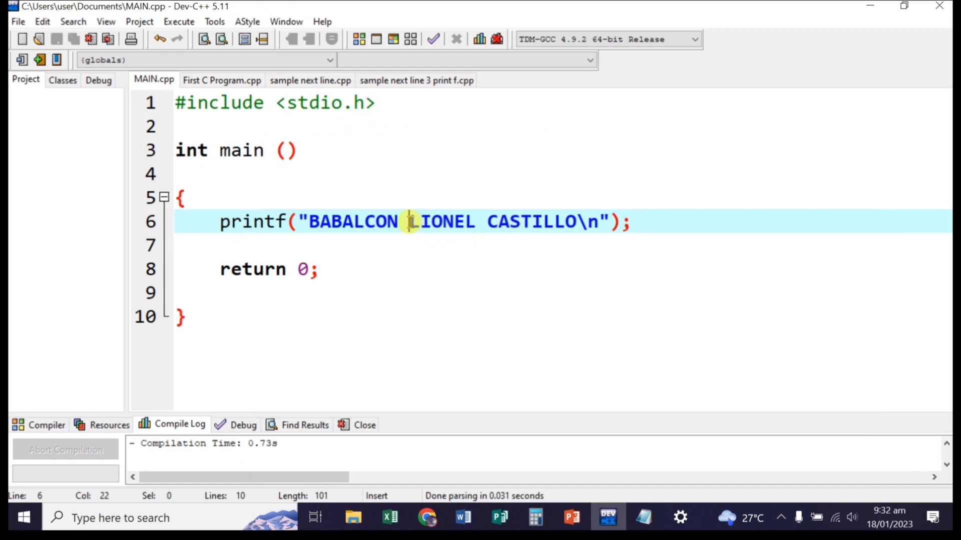
pyautogui.press('backspace')
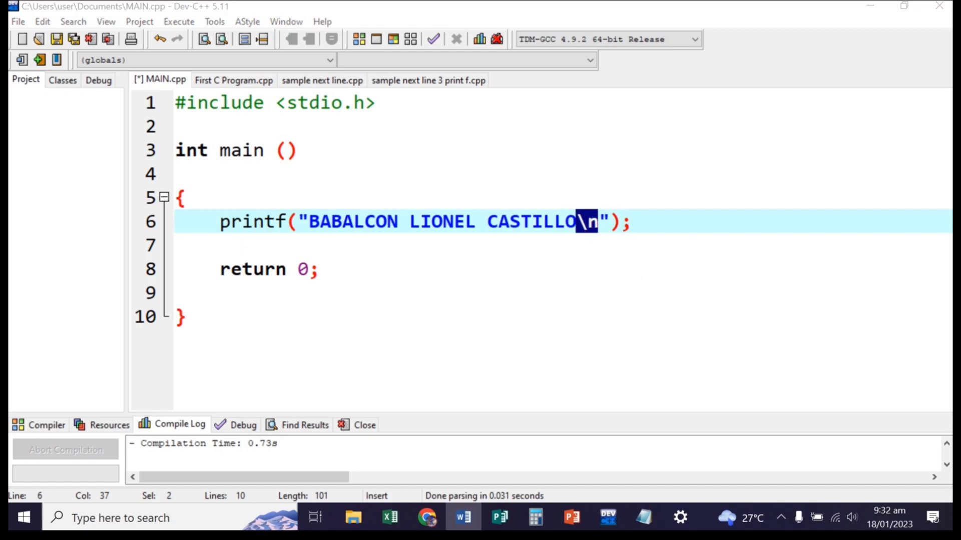
pyautogui.click(463, 518)
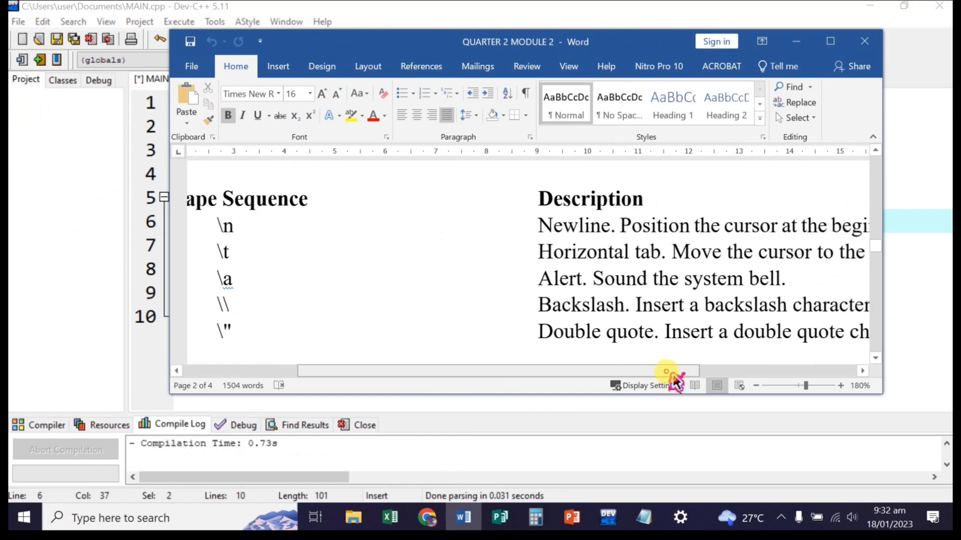
# Scroll the Word document sideways to the Escape Sequence and Description table.
pyautogui.moveTo(665, 371); pyautogui.dragTo(429, 371)
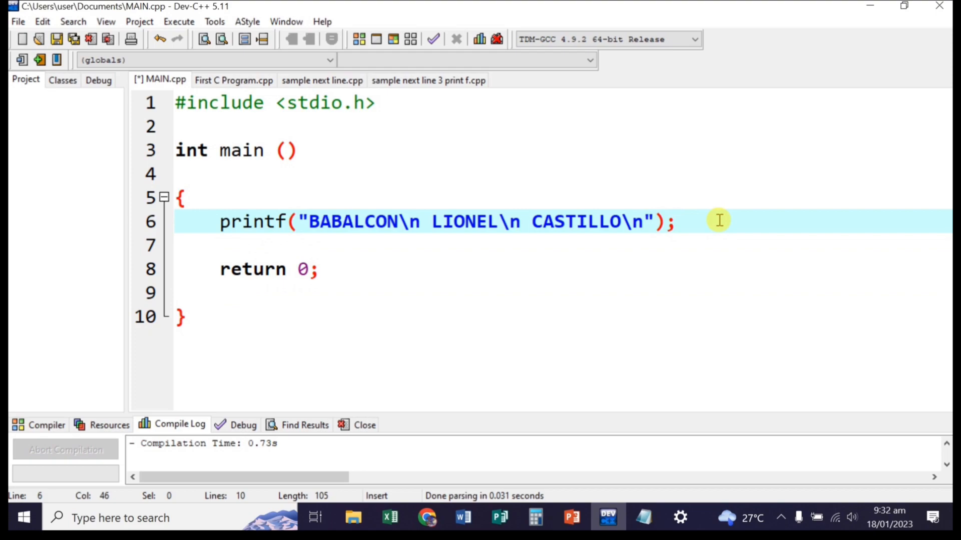
# Recompile and run MAIN.cpp so the names print on separate lines.
pyautogui.click(677, 222)
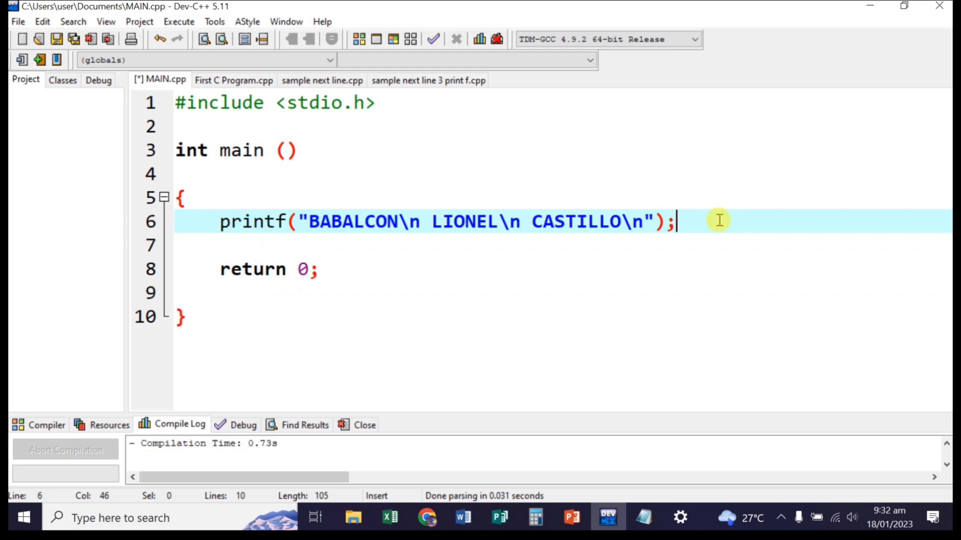
pyautogui.press('F9')
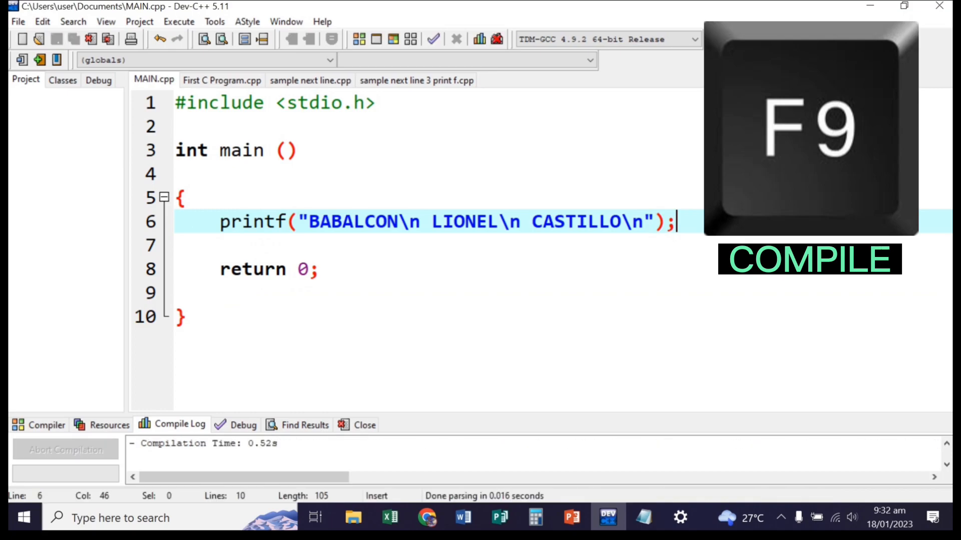
pyautogui.press('f10')
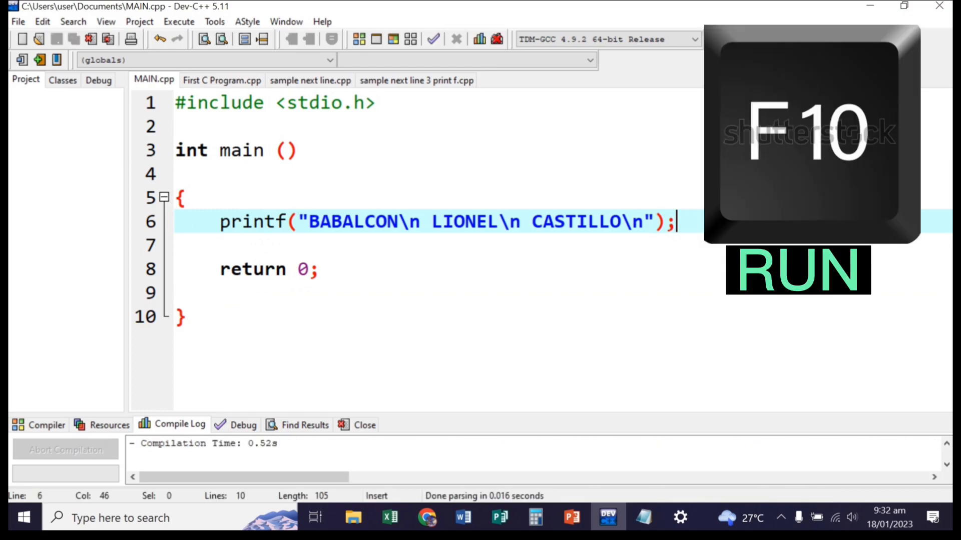
pyautogui.press('F10')
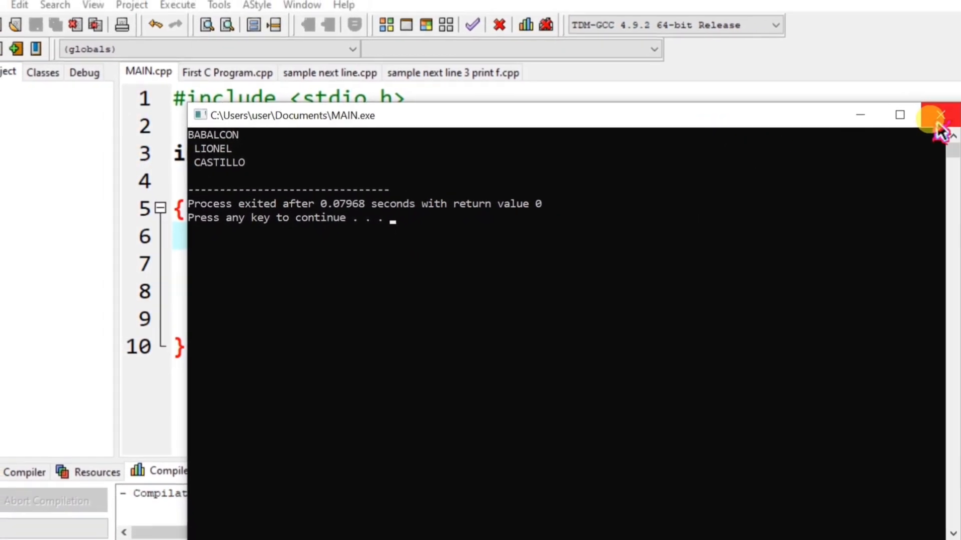
# Close the console and place the caret at the space before LIONEL.
pyautogui.click(940, 115)
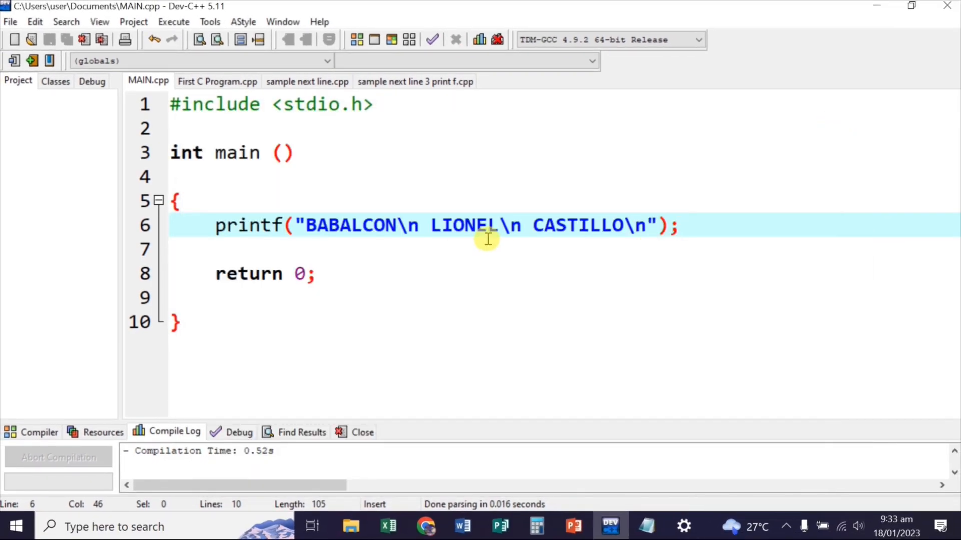
pyautogui.click(431, 226)
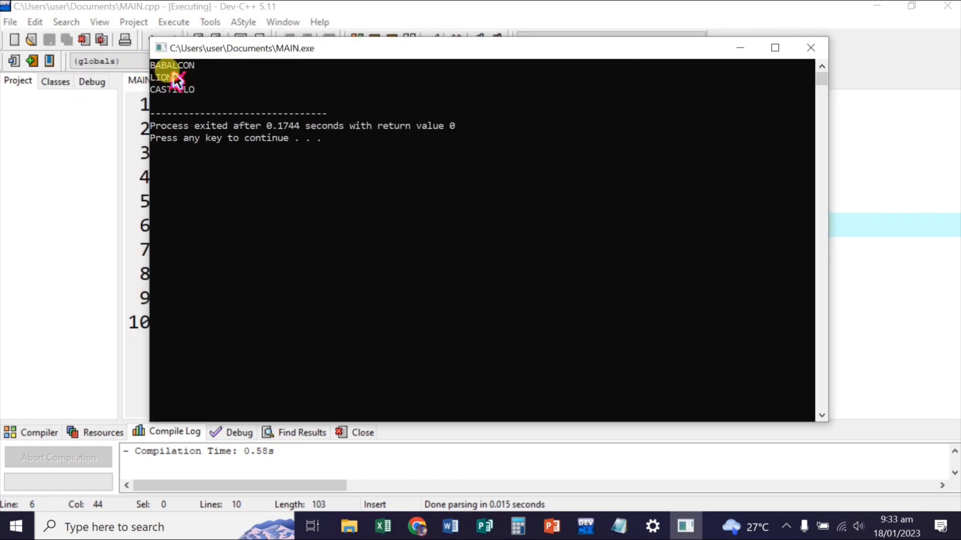
pyautogui.moveTo(591, 85)
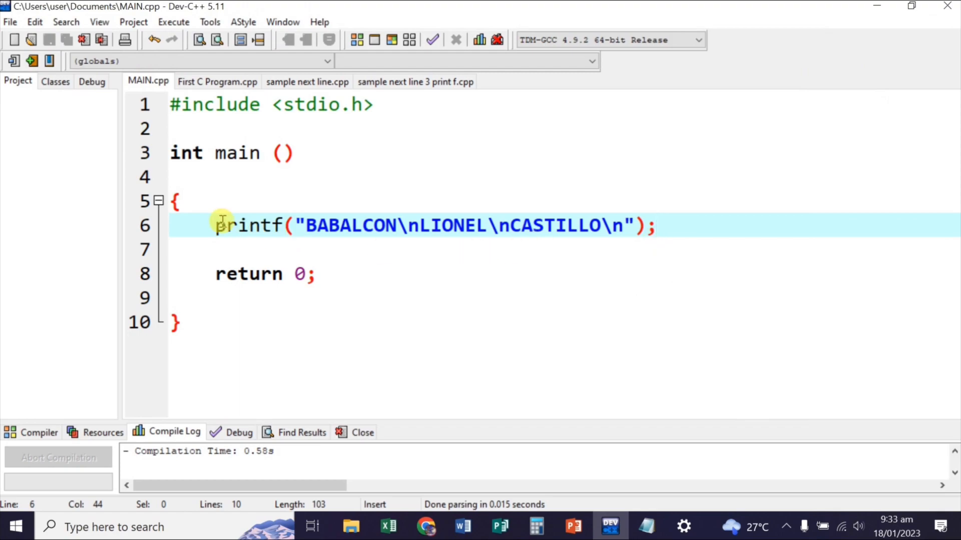
# Show the three-printf 'sample next line 3 print f.cpp' file and its BABALCON printf line.
pyautogui.doubleClick(248, 226)
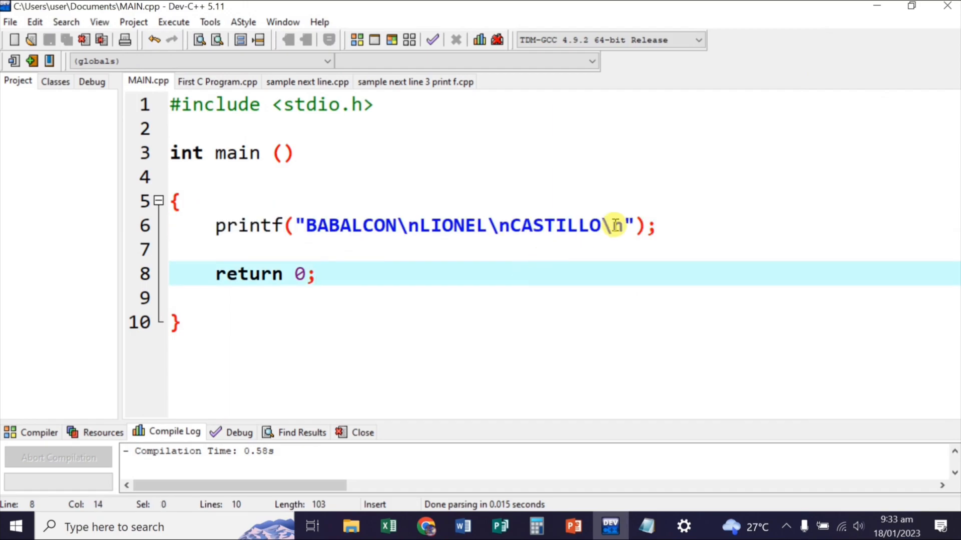
pyautogui.click(415, 82)
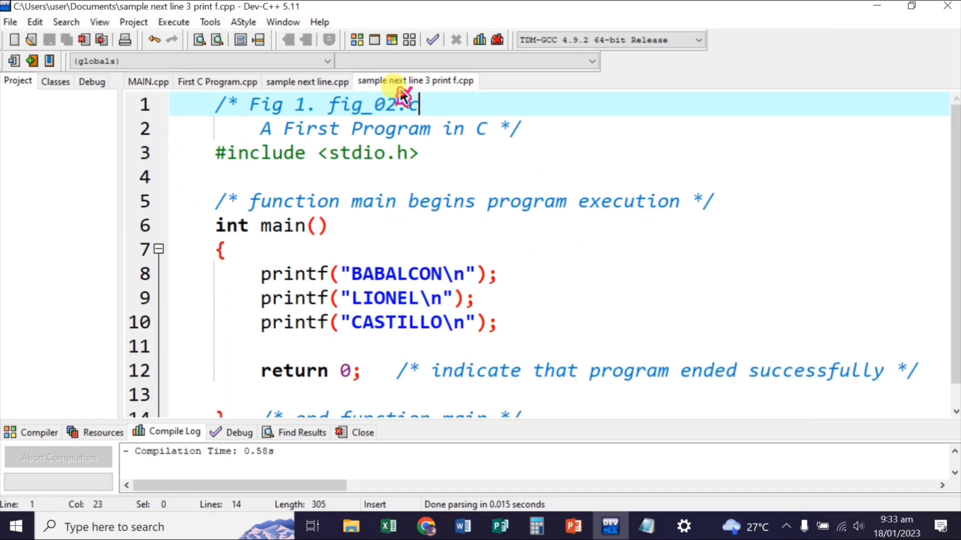
pyautogui.scroll(-3)
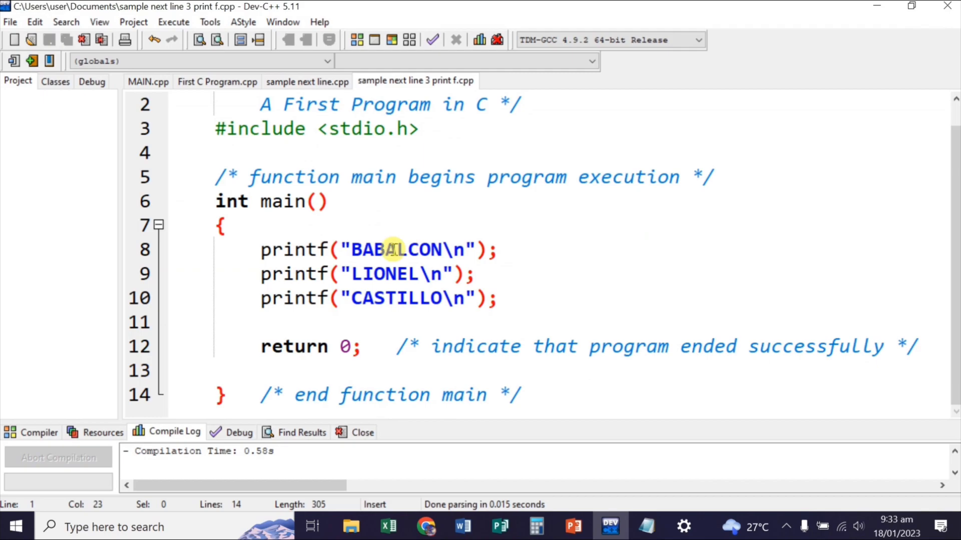
pyautogui.click(275, 250)
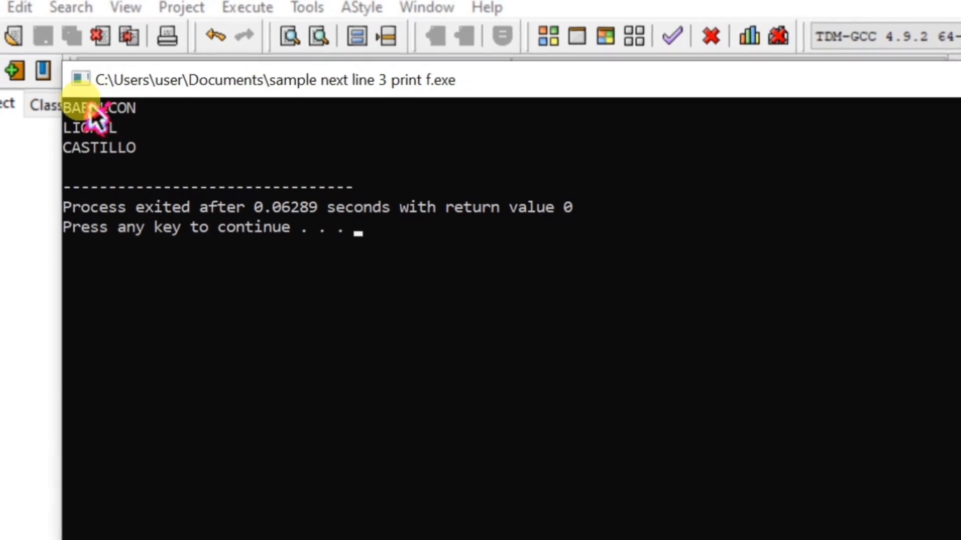
# Close the three-printf program's output, compare with MAIN.cpp, then review the printf lines.
pyautogui.press('enter')
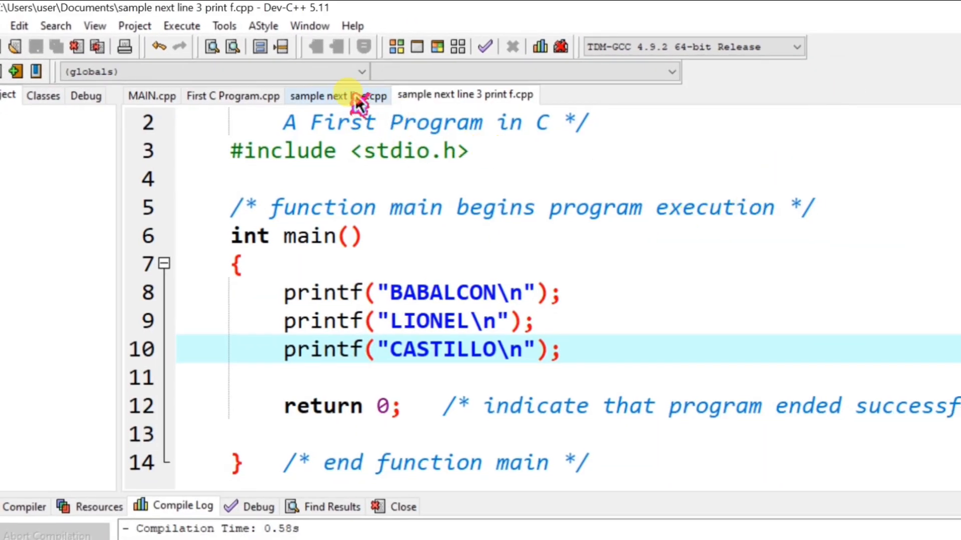
pyautogui.click(151, 95)
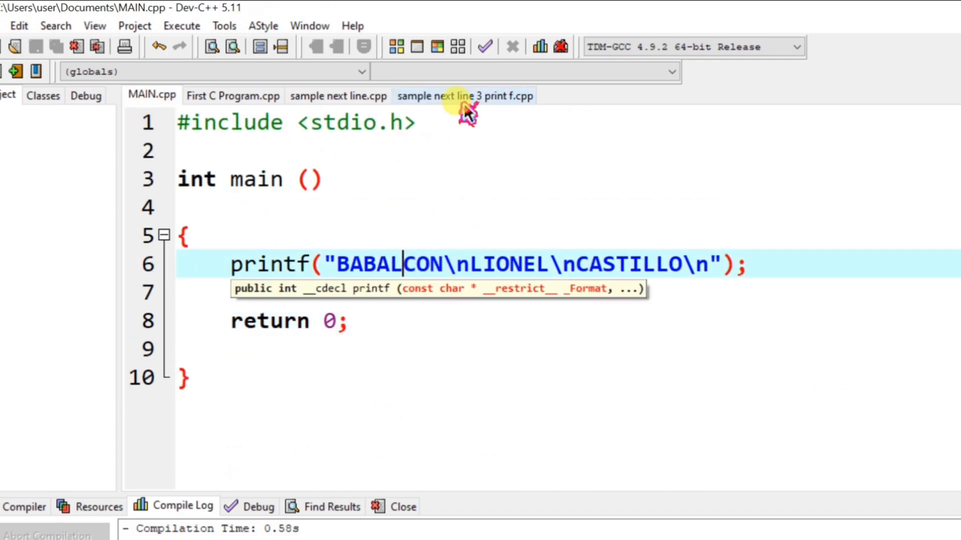
pyautogui.click(464, 95)
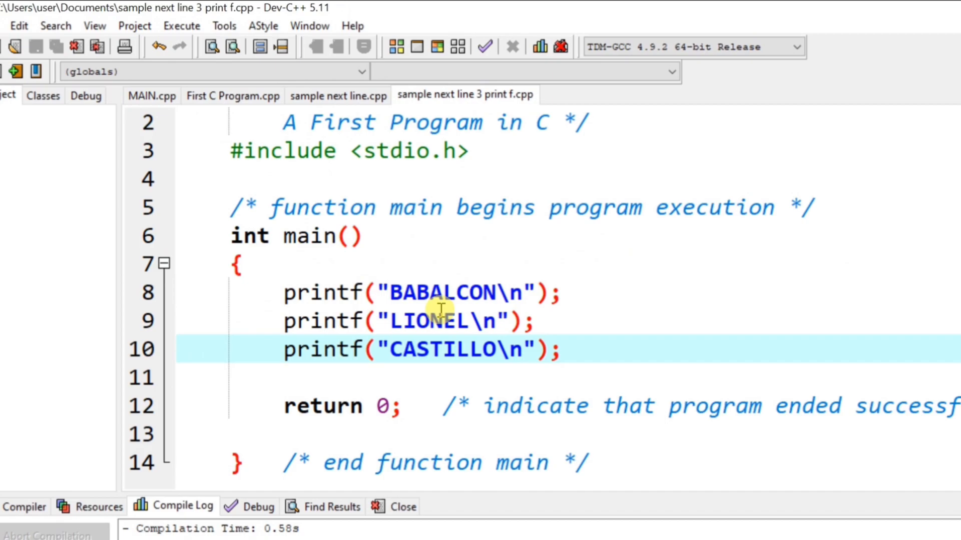
pyautogui.click(283, 292)
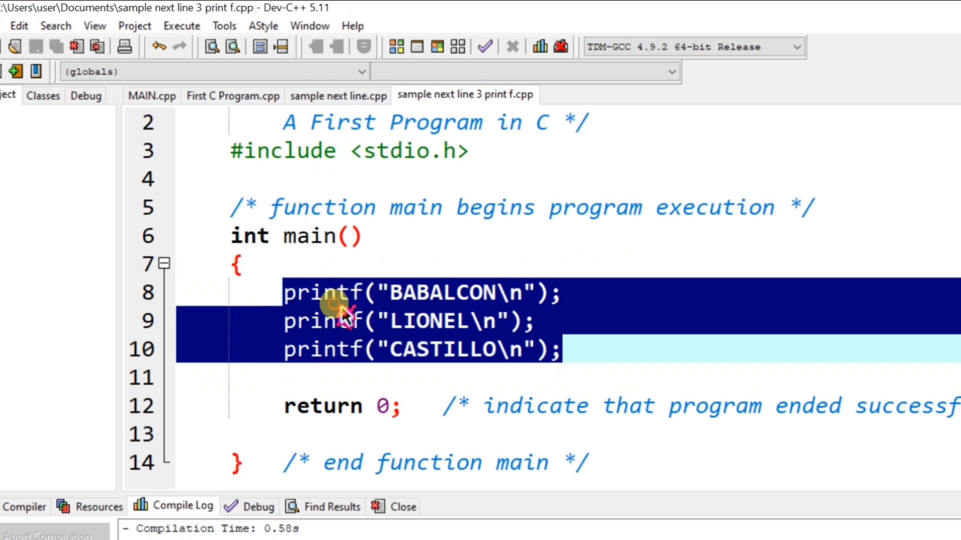
pyautogui.click(536, 321)
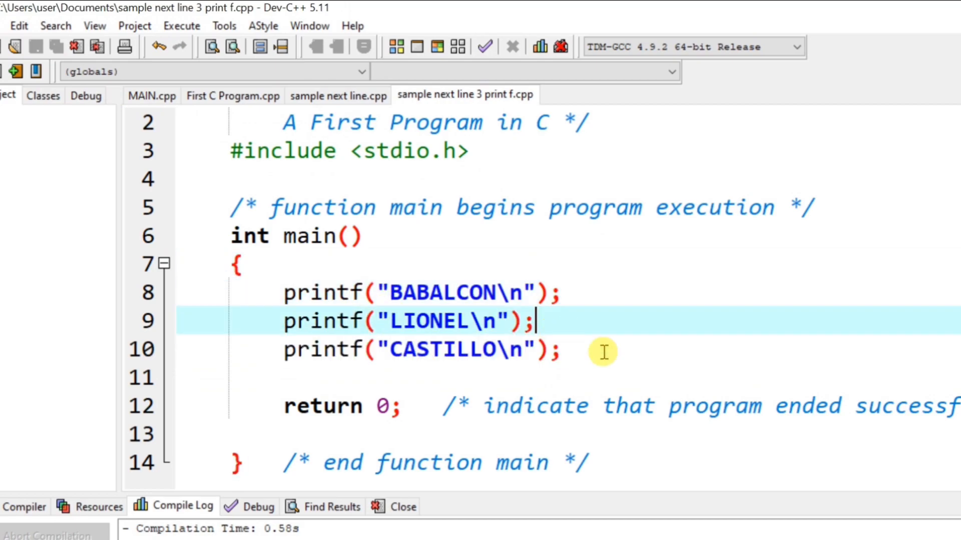